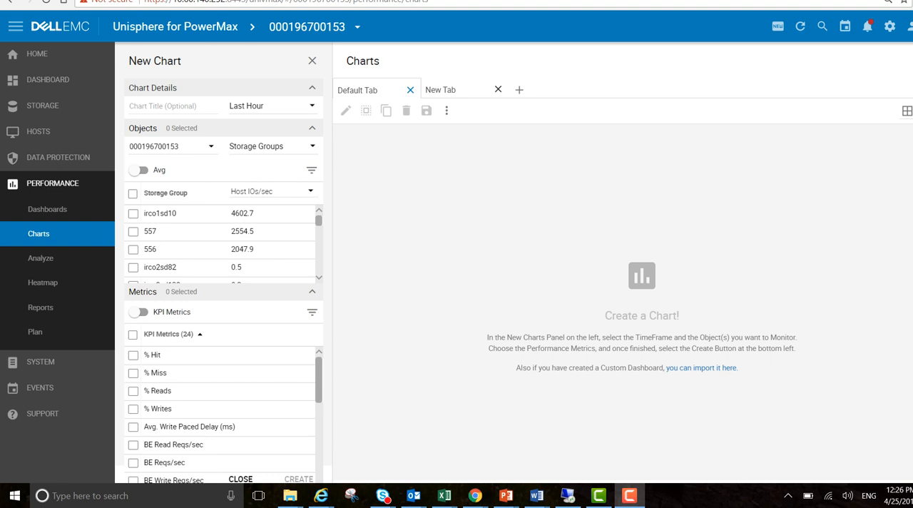
Open the Settings dialog on its Preferences page from the top-bar gear.
click(890, 26)
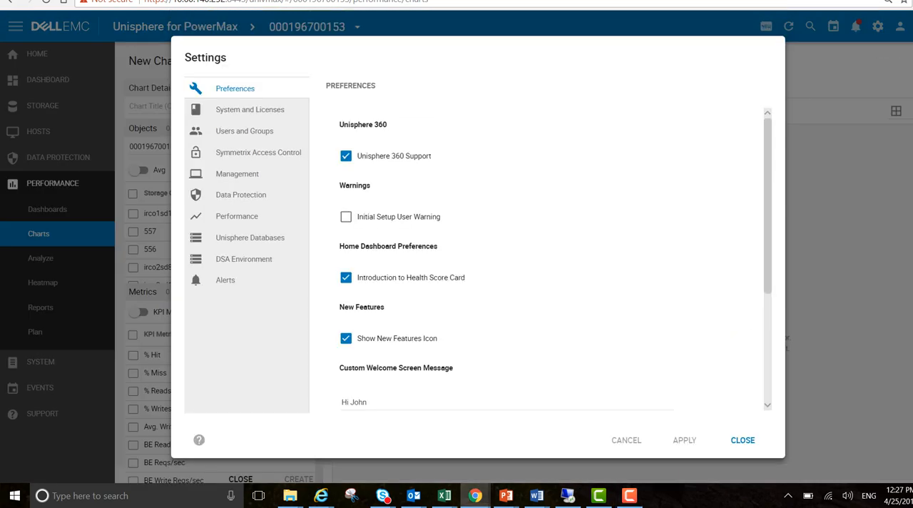
click(236, 216)
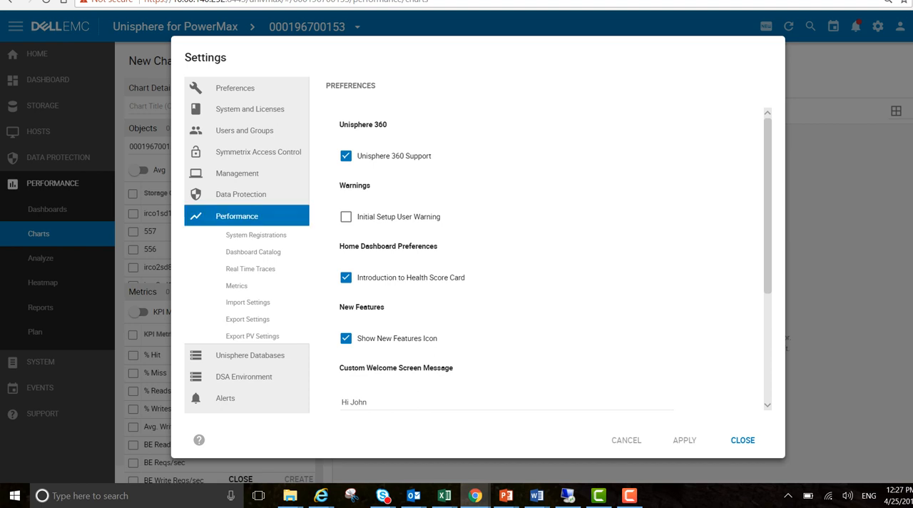
click(256, 234)
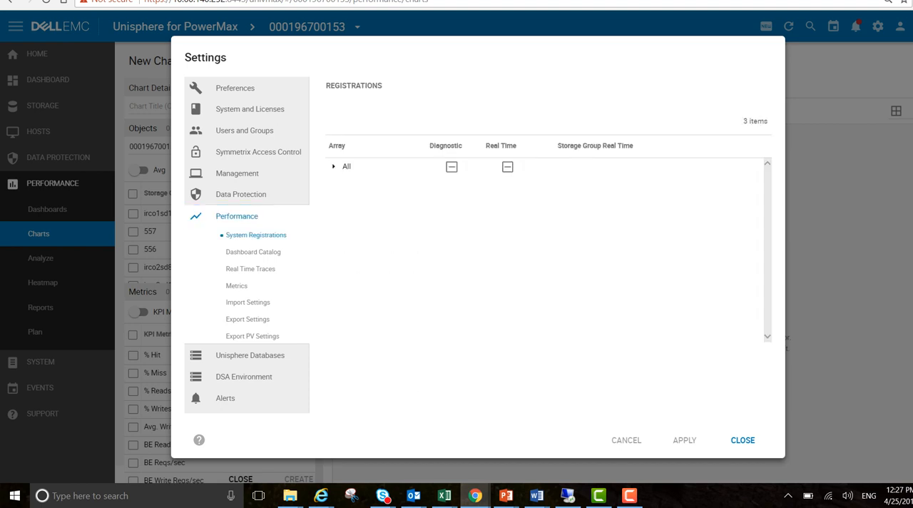
click(333, 166)
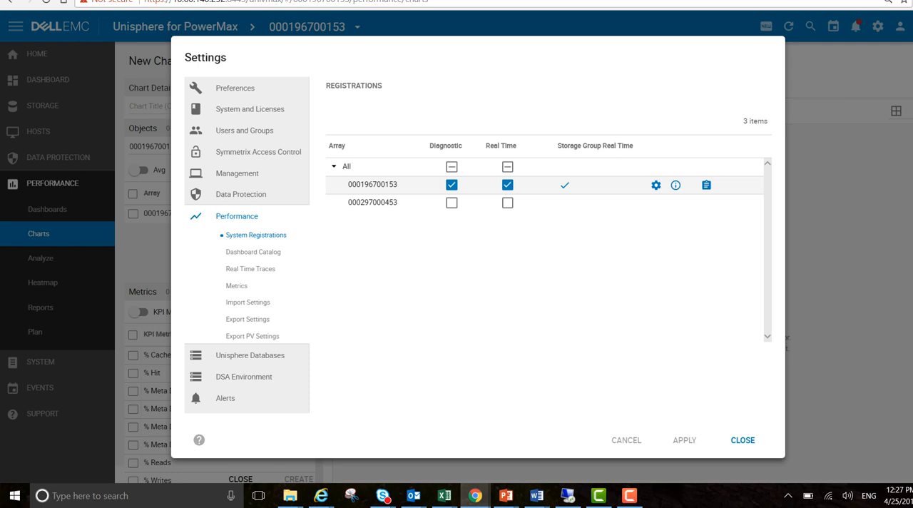
click(706, 185)
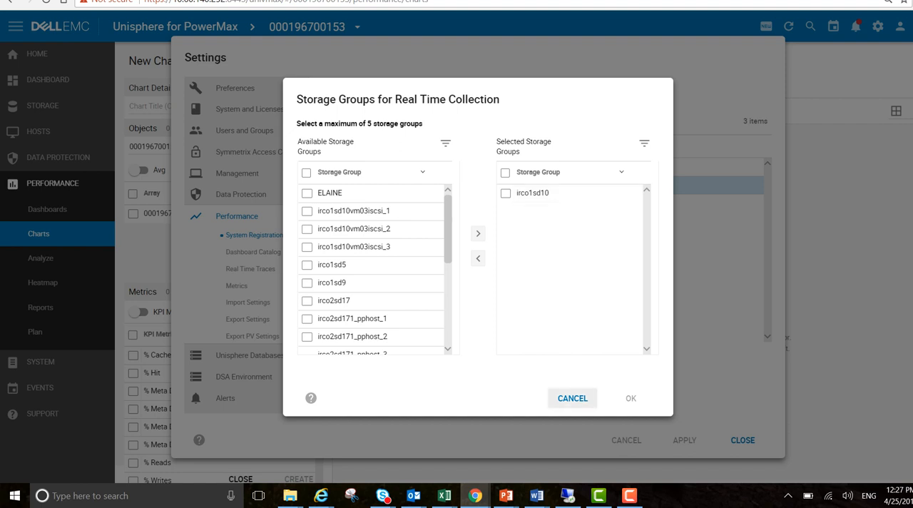
click(307, 265)
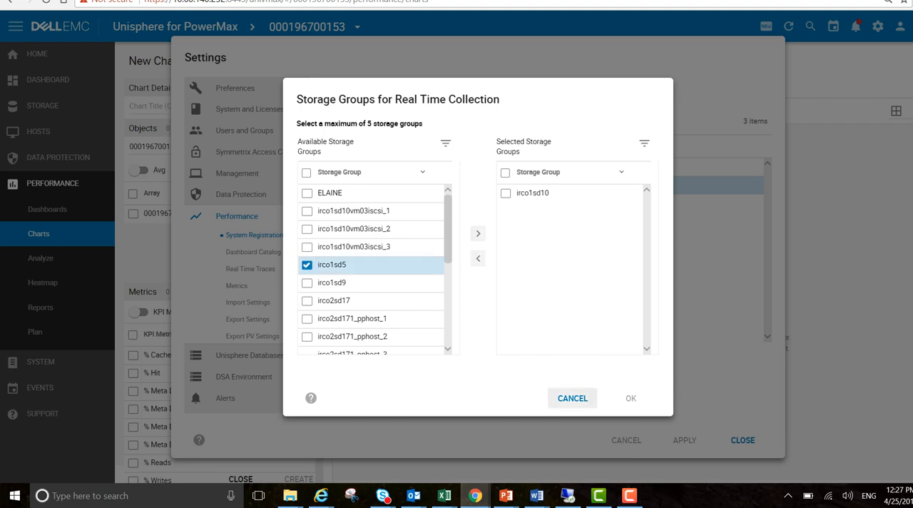
click(572, 398)
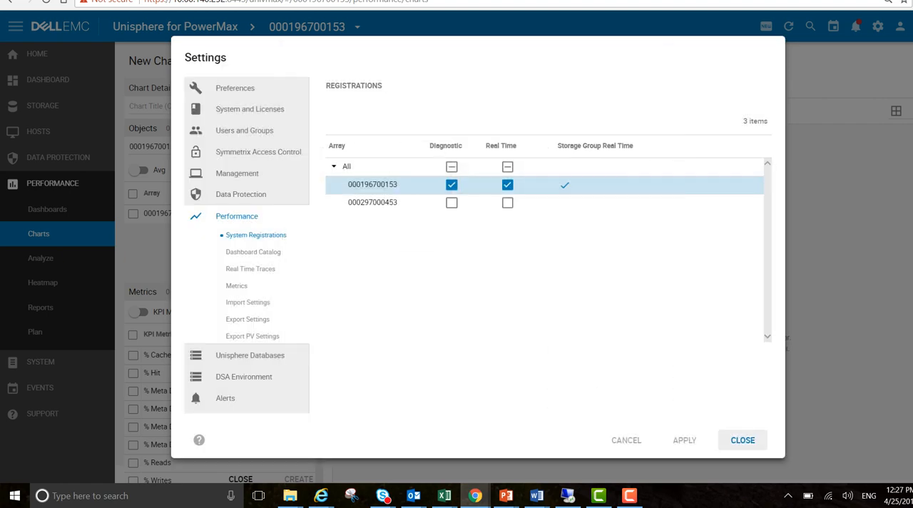
click(742, 440)
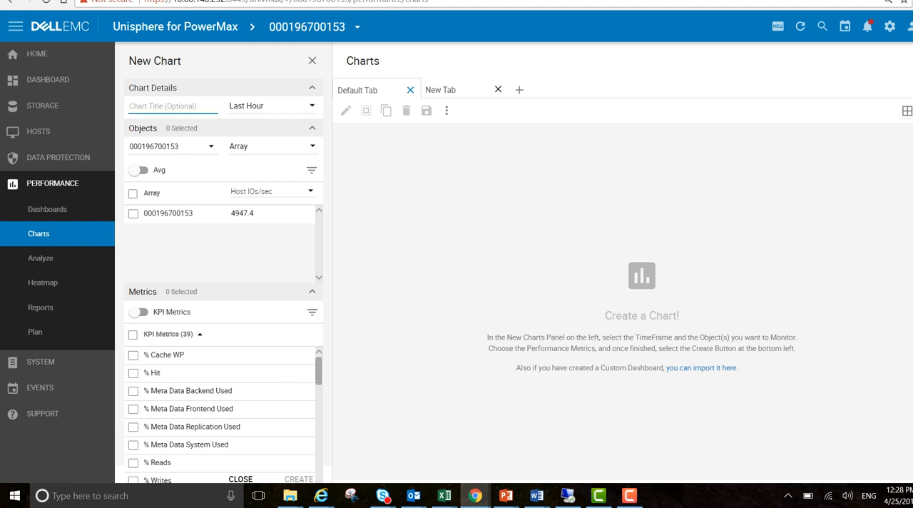
Create chart 'non rt' for storage group irco1sd10 plotting Read RT and Response Time.
text(non)
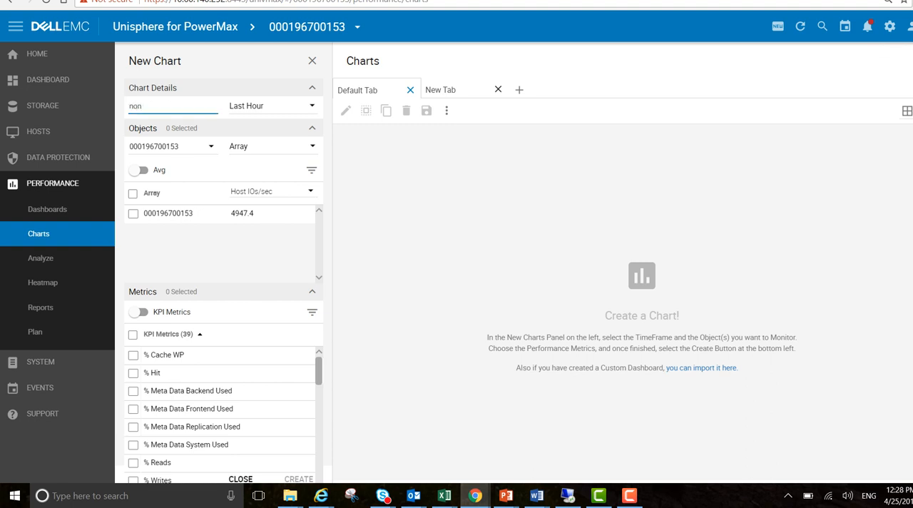
text(rt)
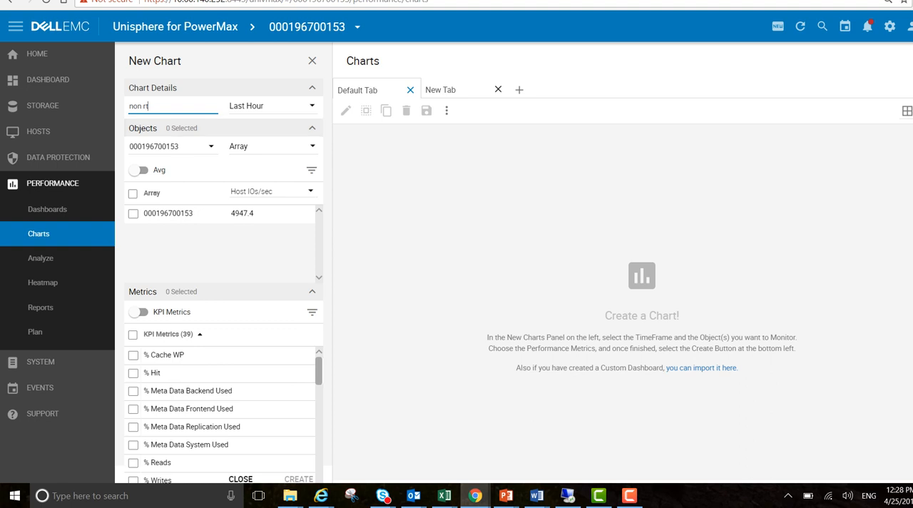
click(273, 146)
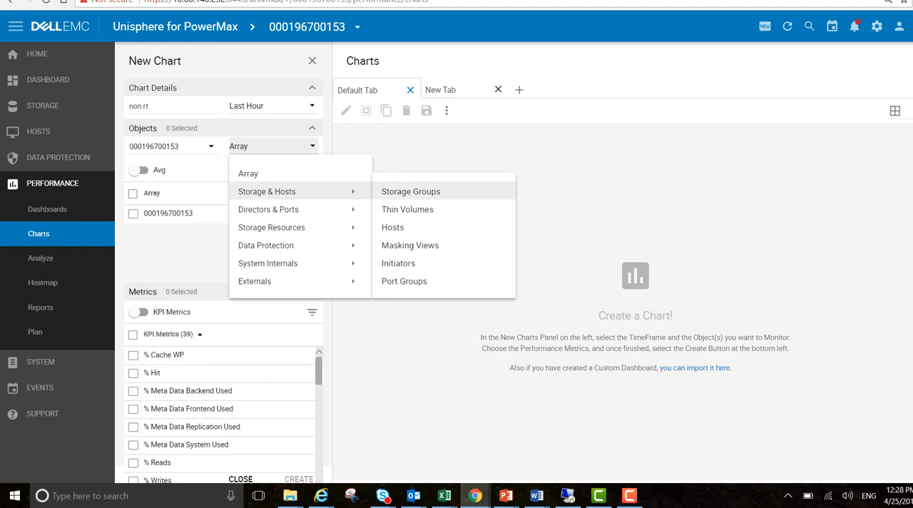
click(411, 191)
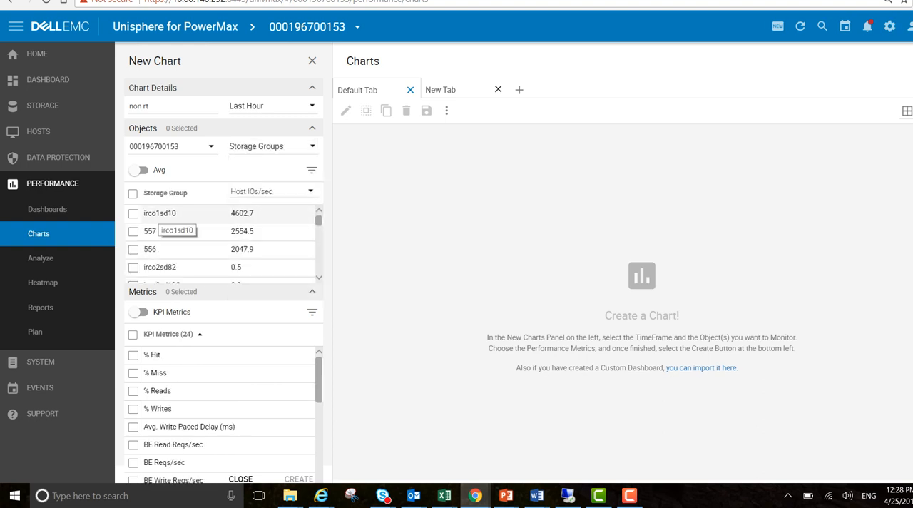
click(132, 213)
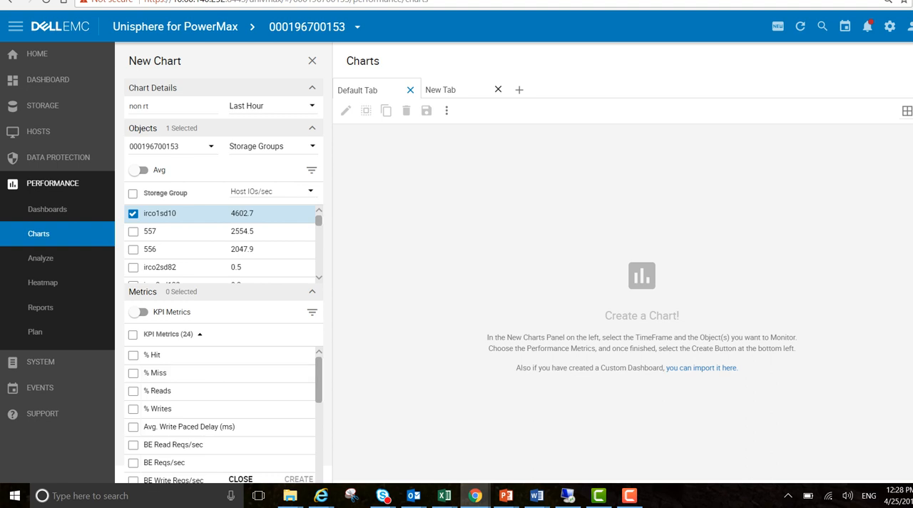
scroll(down, 3)
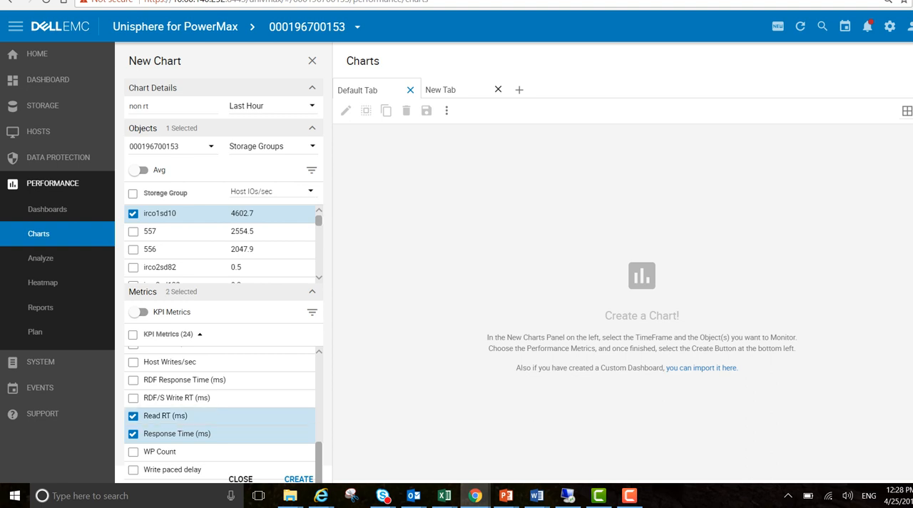
click(298, 479)
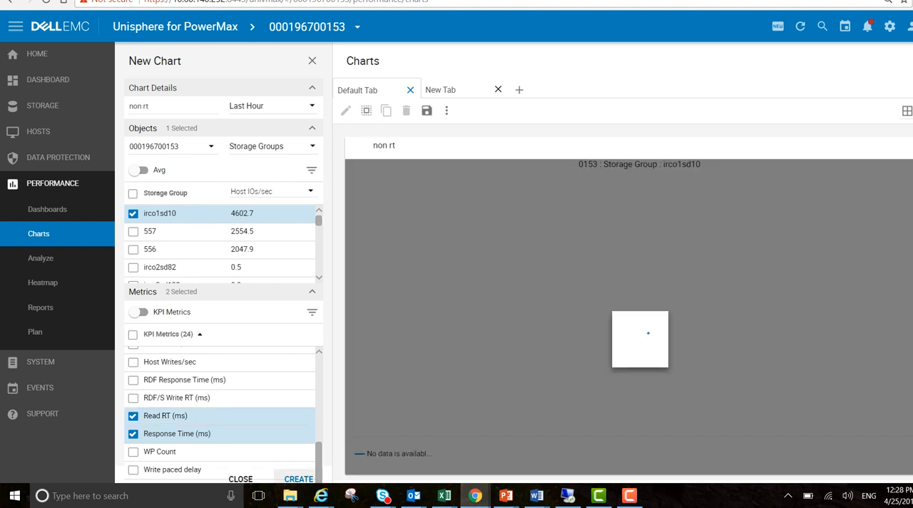
click(298, 479)
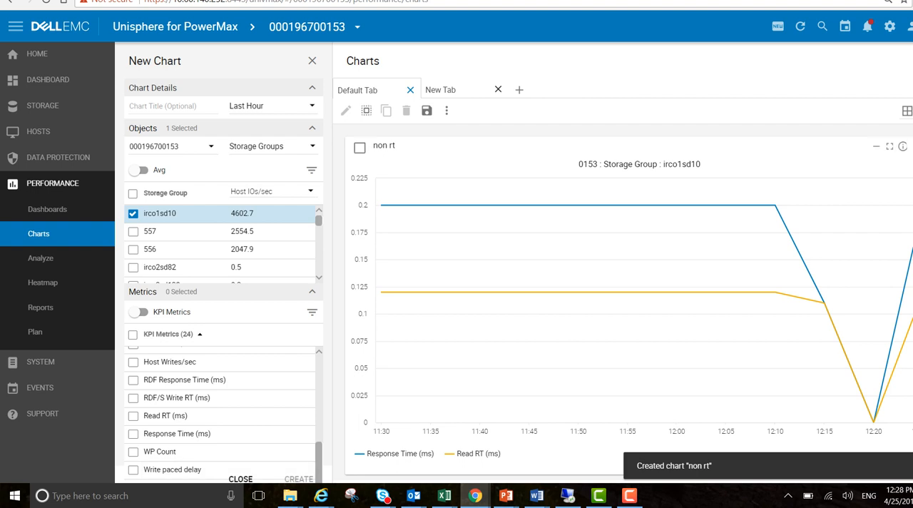
mouse_move(578, 291)
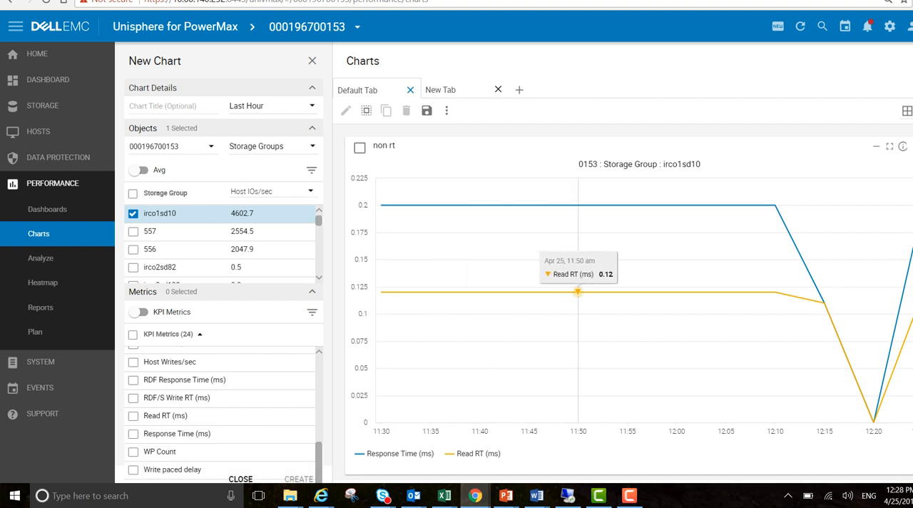
mouse_move(725, 291)
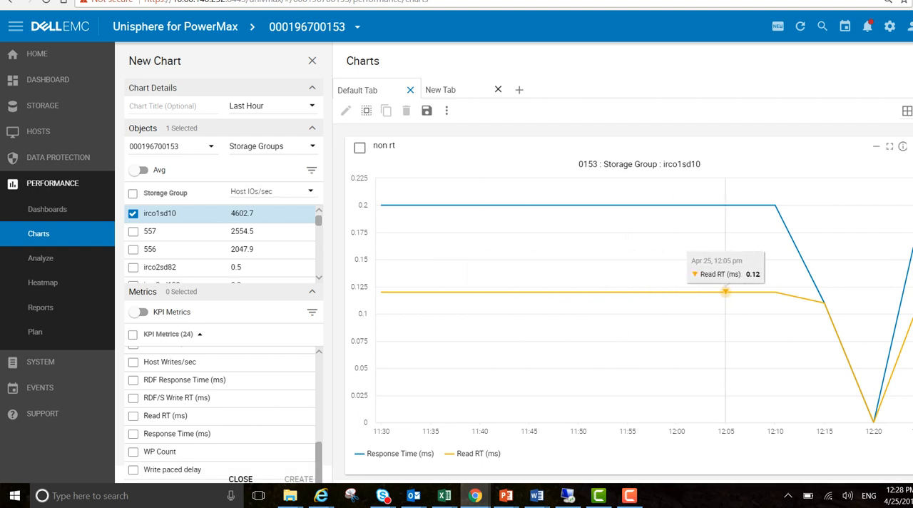
mouse_move(873, 422)
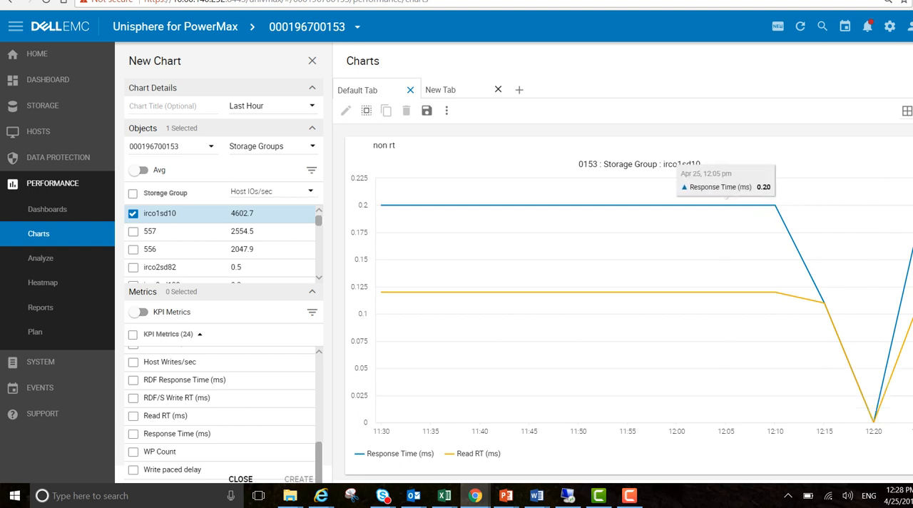
Rename the first tab 'non rt' and the second tab 'RT', clearing its old chart.
double_click(356, 90)
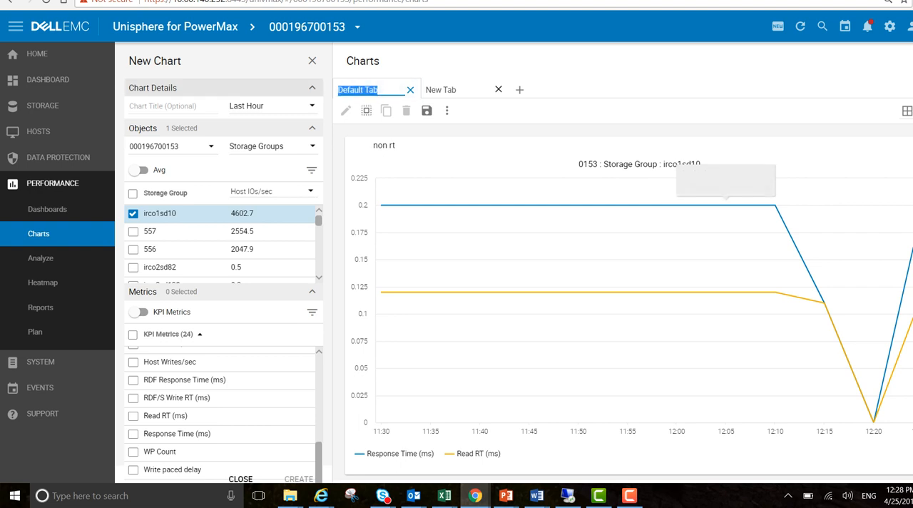
text(non rt)
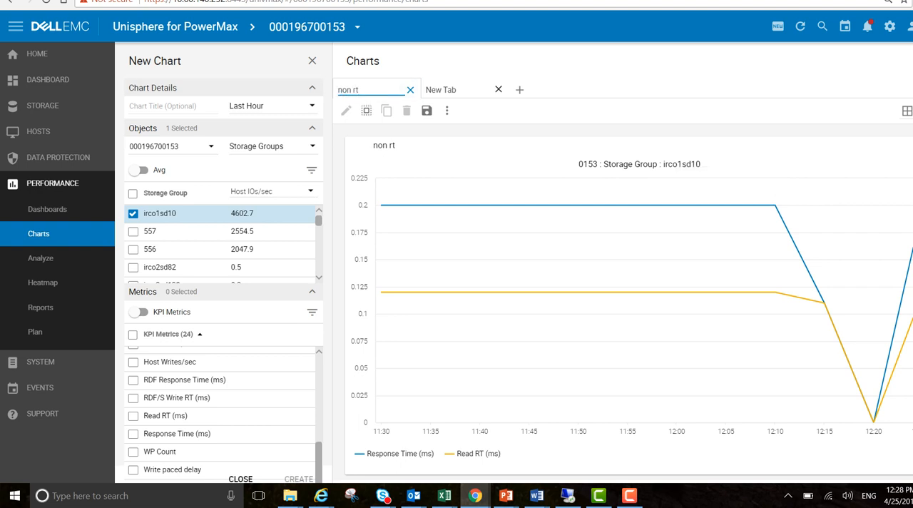
click(441, 89)
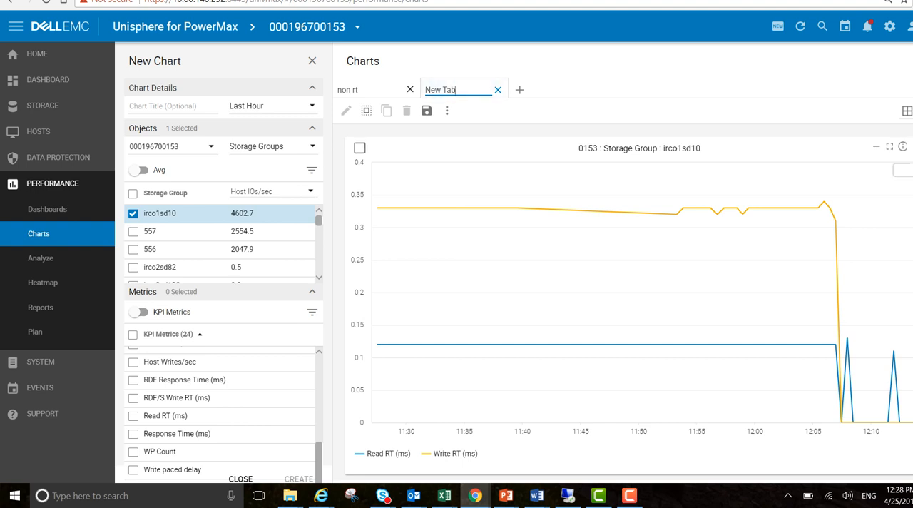
click(406, 110)
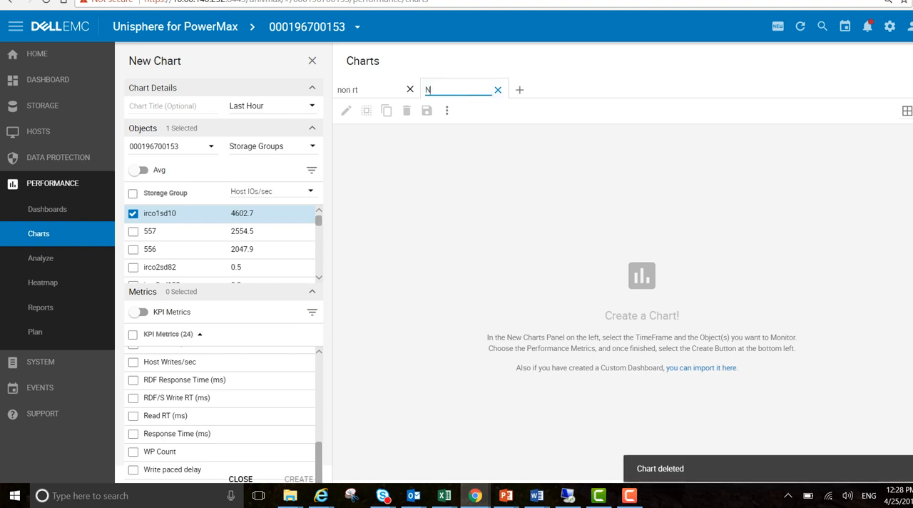
text(RT)
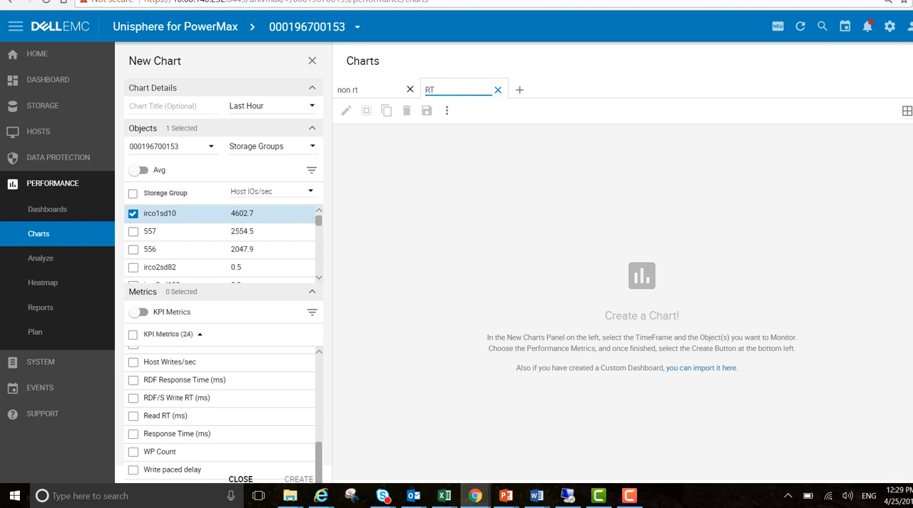
mouse_move(271, 106)
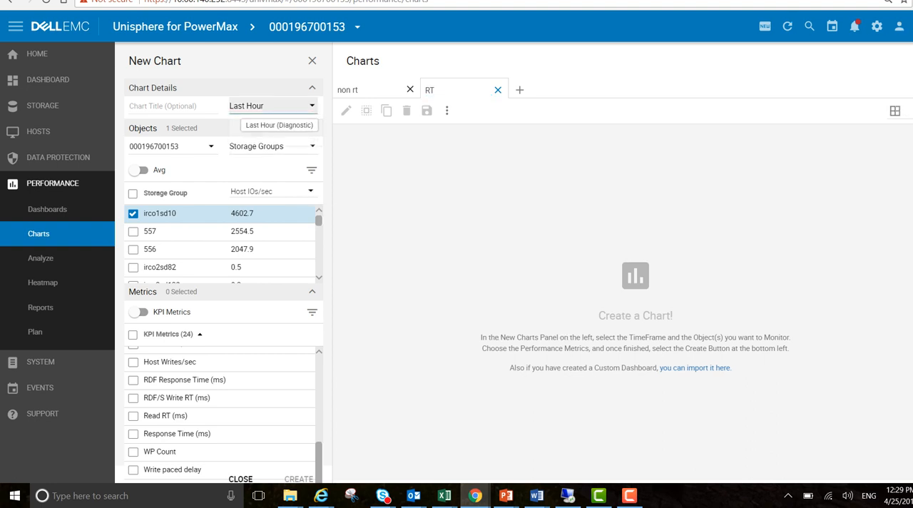
In the RT tab, chart Read RT (ms) and Response Time (ms) for irco1sd10.
click(271, 105)
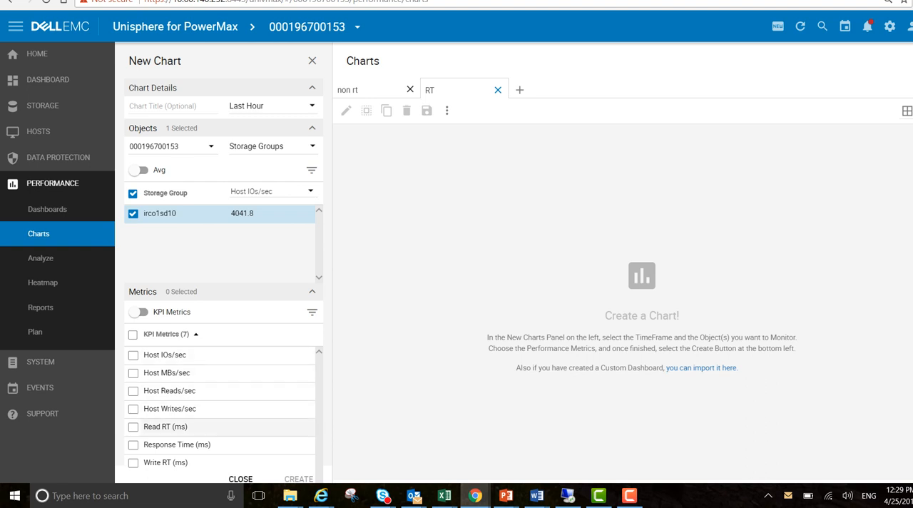
click(133, 426)
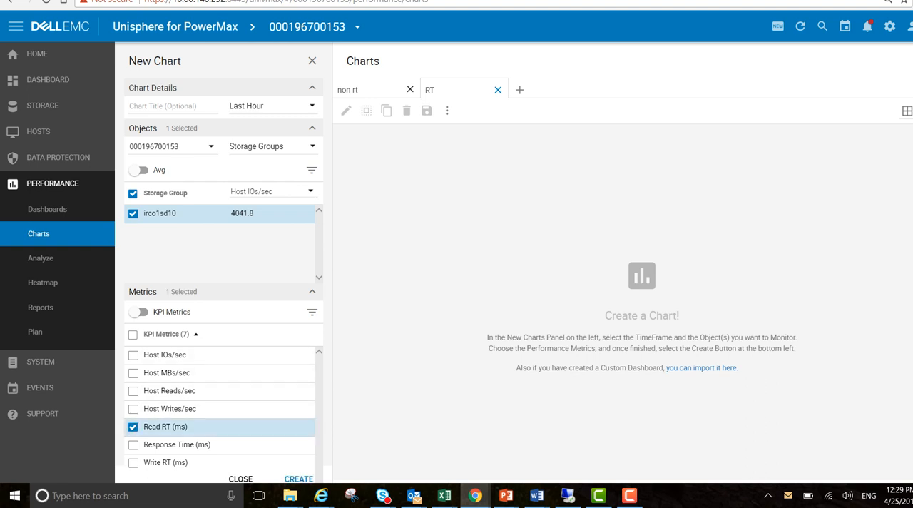
click(133, 444)
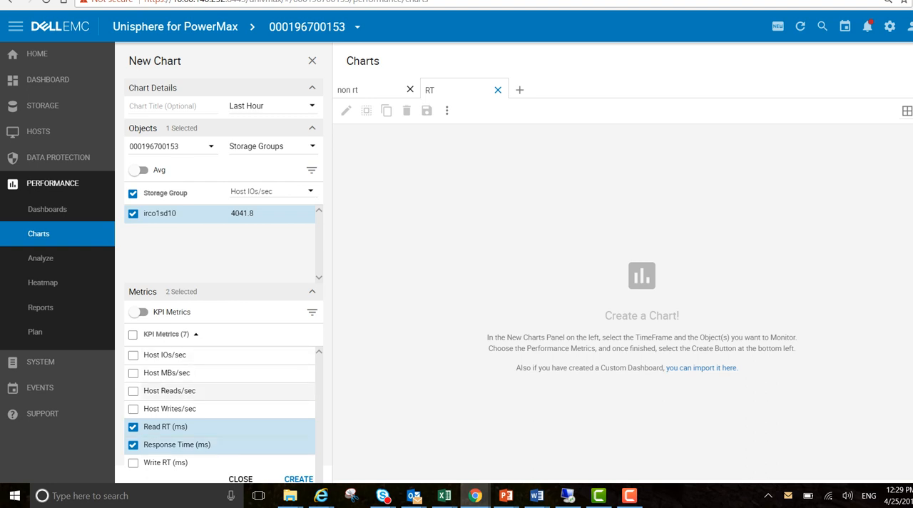
click(298, 479)
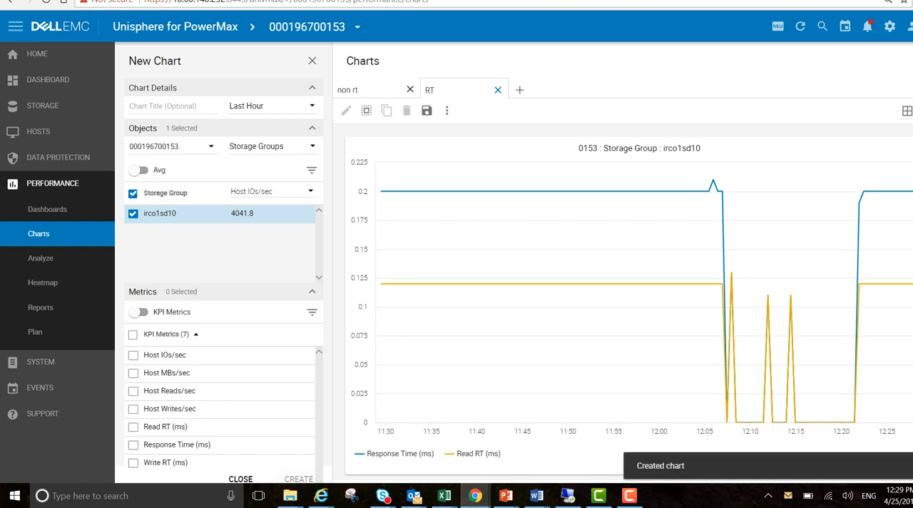
mouse_move(726, 421)
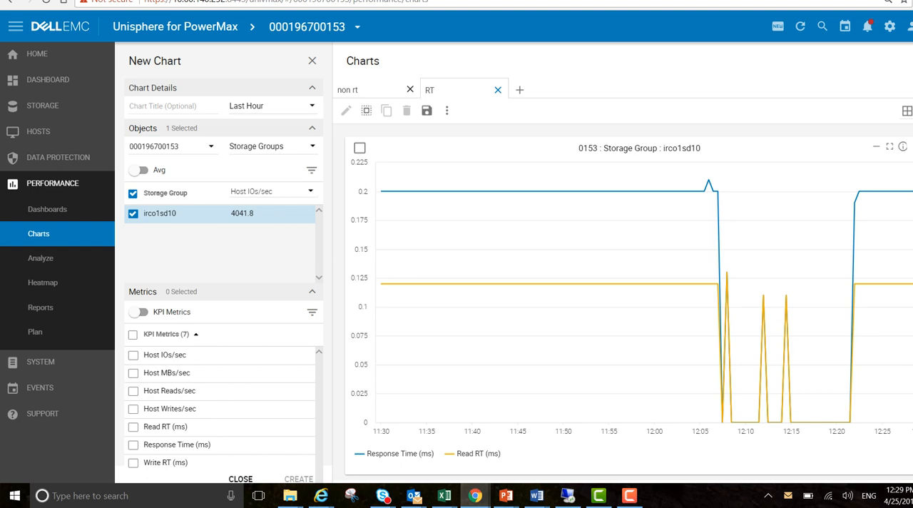
Zoom the RT chart onto 12:05–12:13, showing 0.13 ms at 12:07:57.
drag(698, 262, 779, 347)
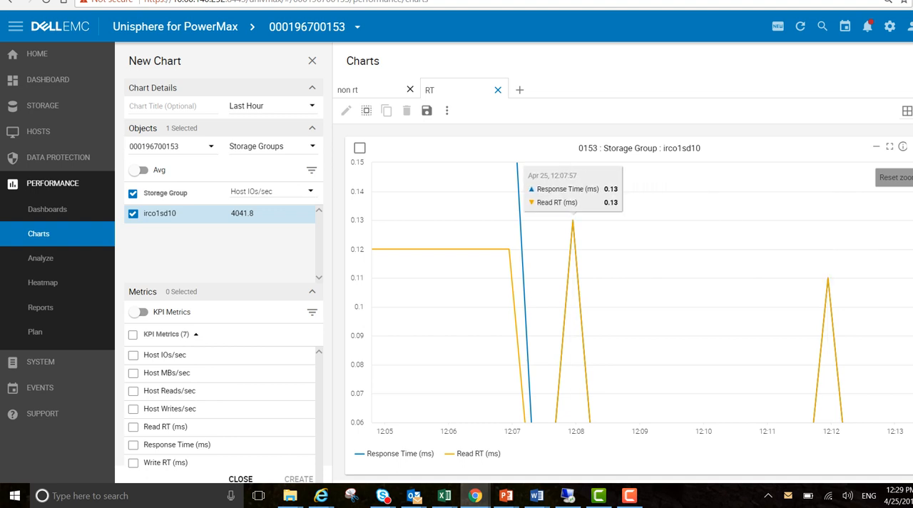
mouse_move(572, 220)
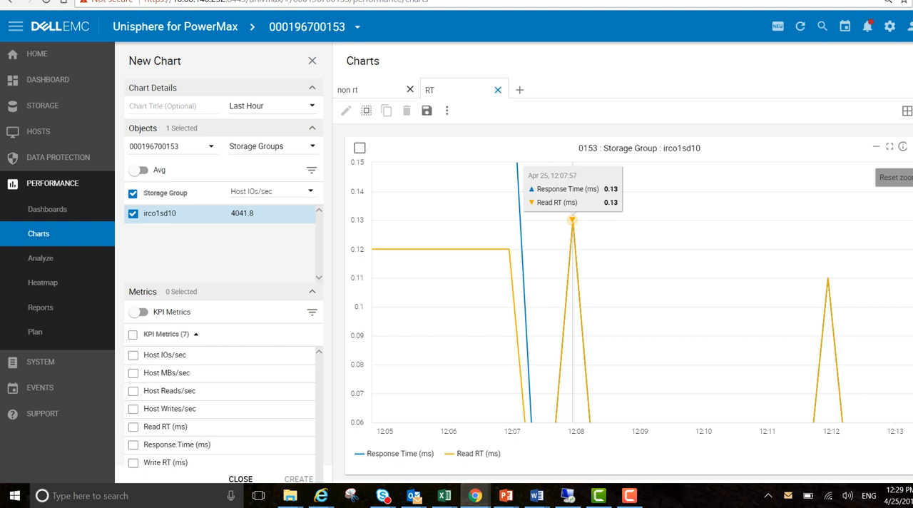